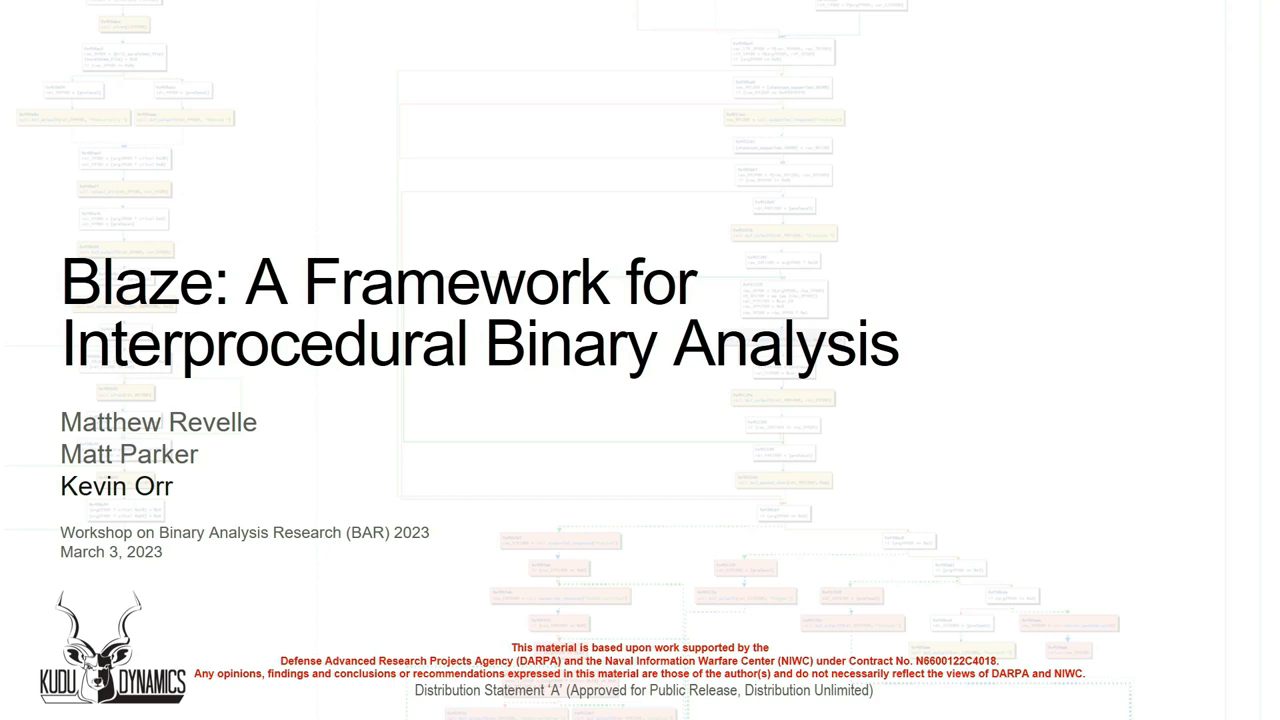
{"action": "key", "text": "Right"}
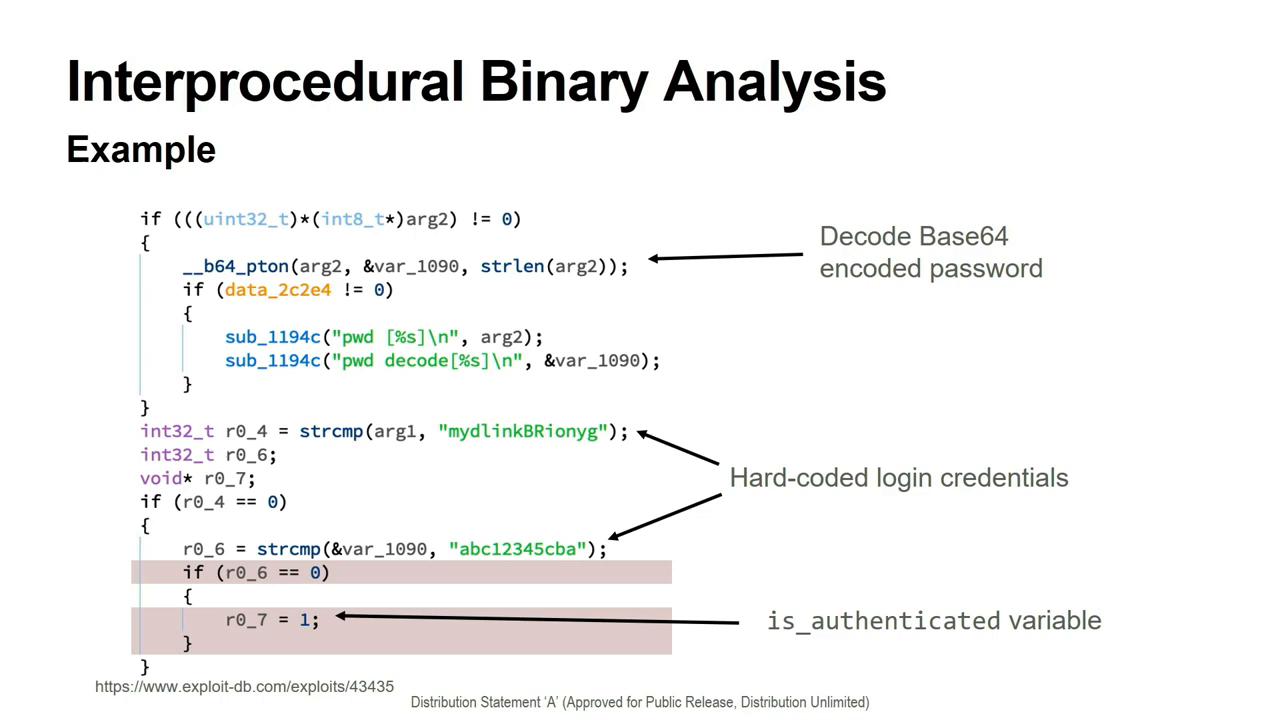
{"action": "key", "text": "Right"}
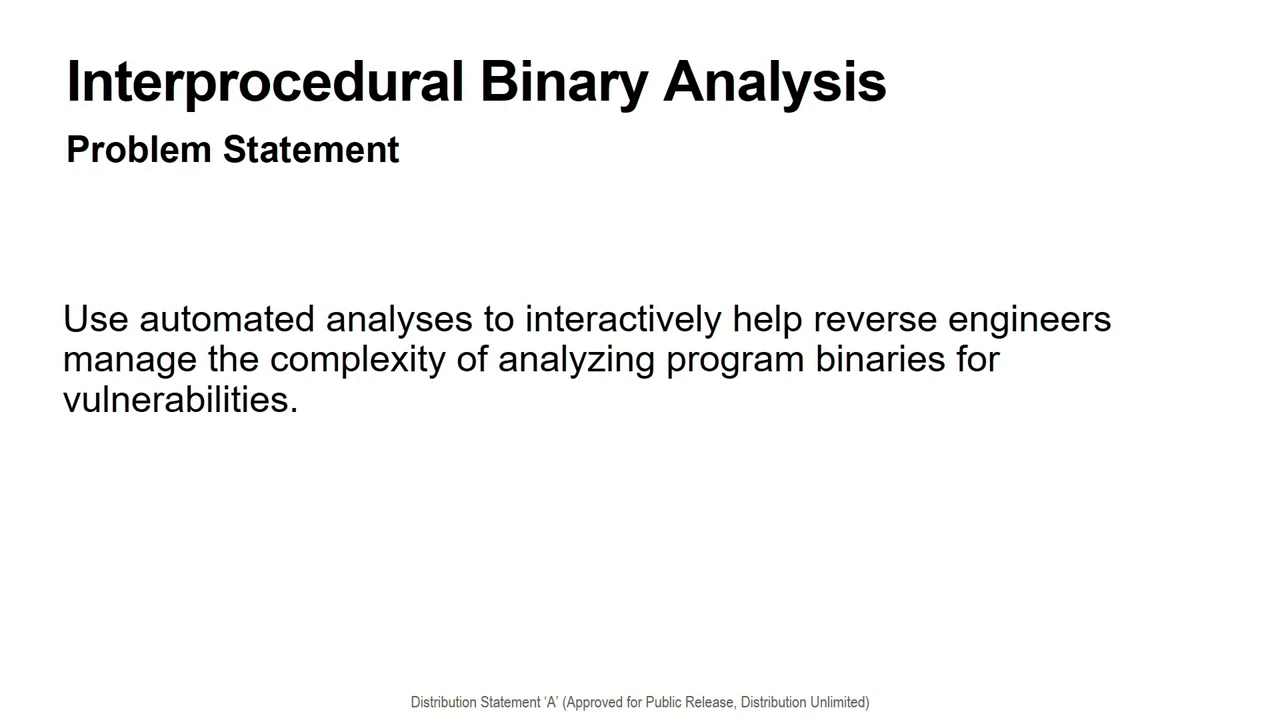
{"action": "key", "text": "Right"}
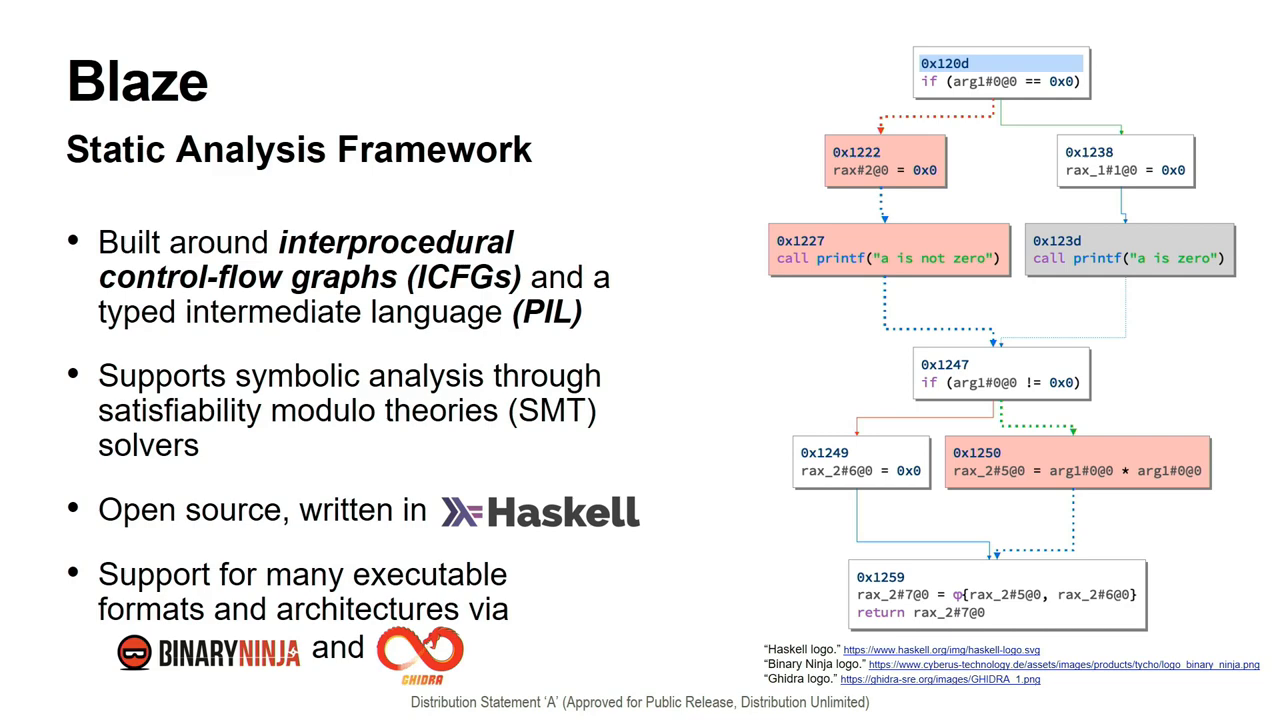
{"action": "key", "text": "Right"}
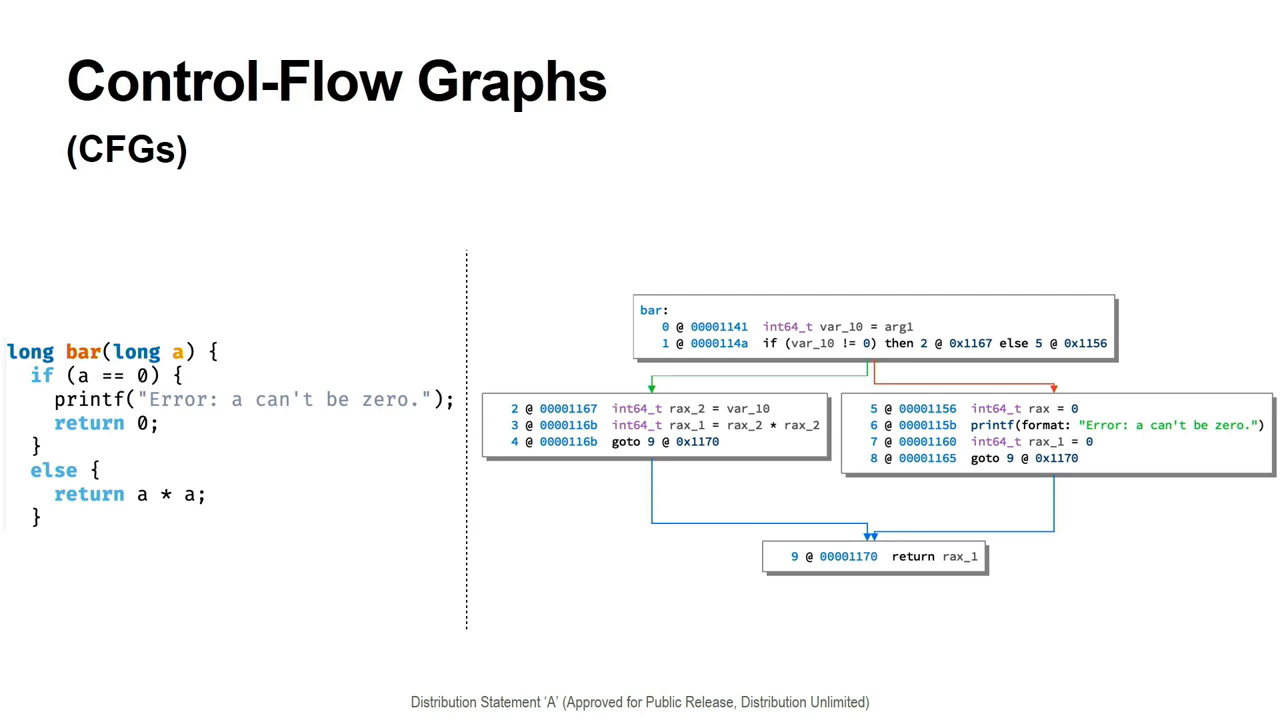
{"action": "key", "text": "Right"}
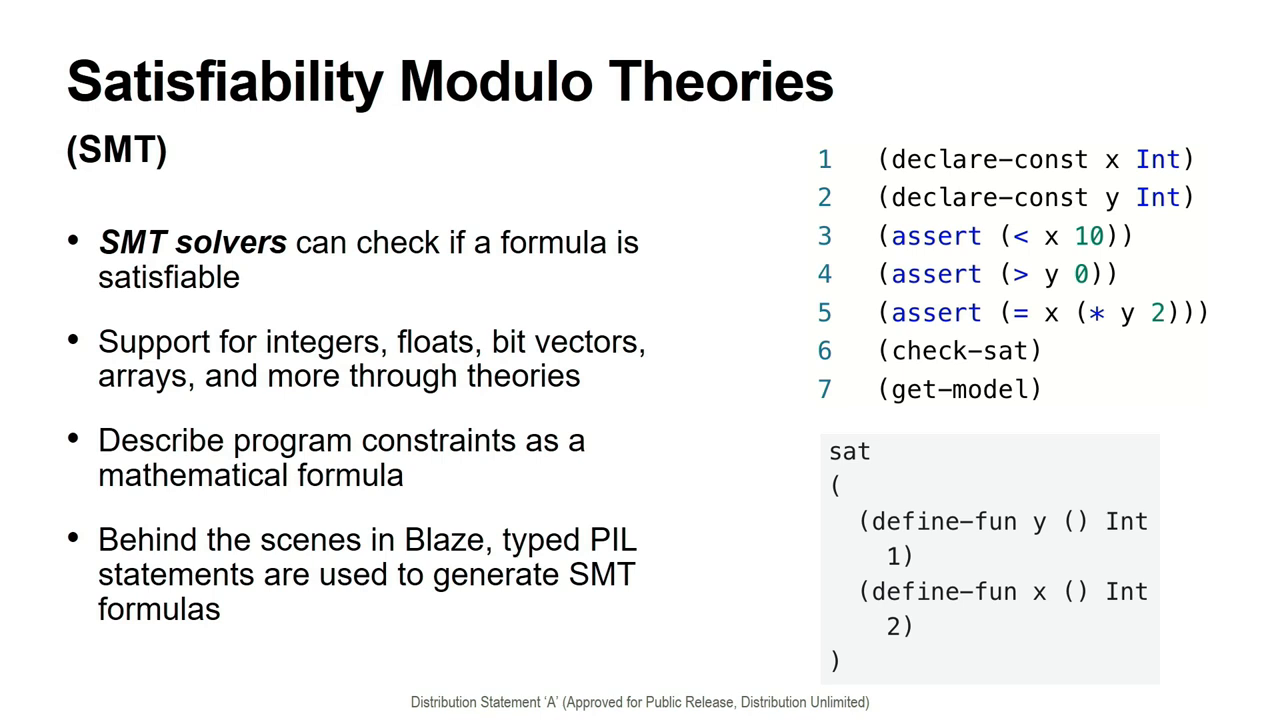
{"action": "key", "text": "right"}
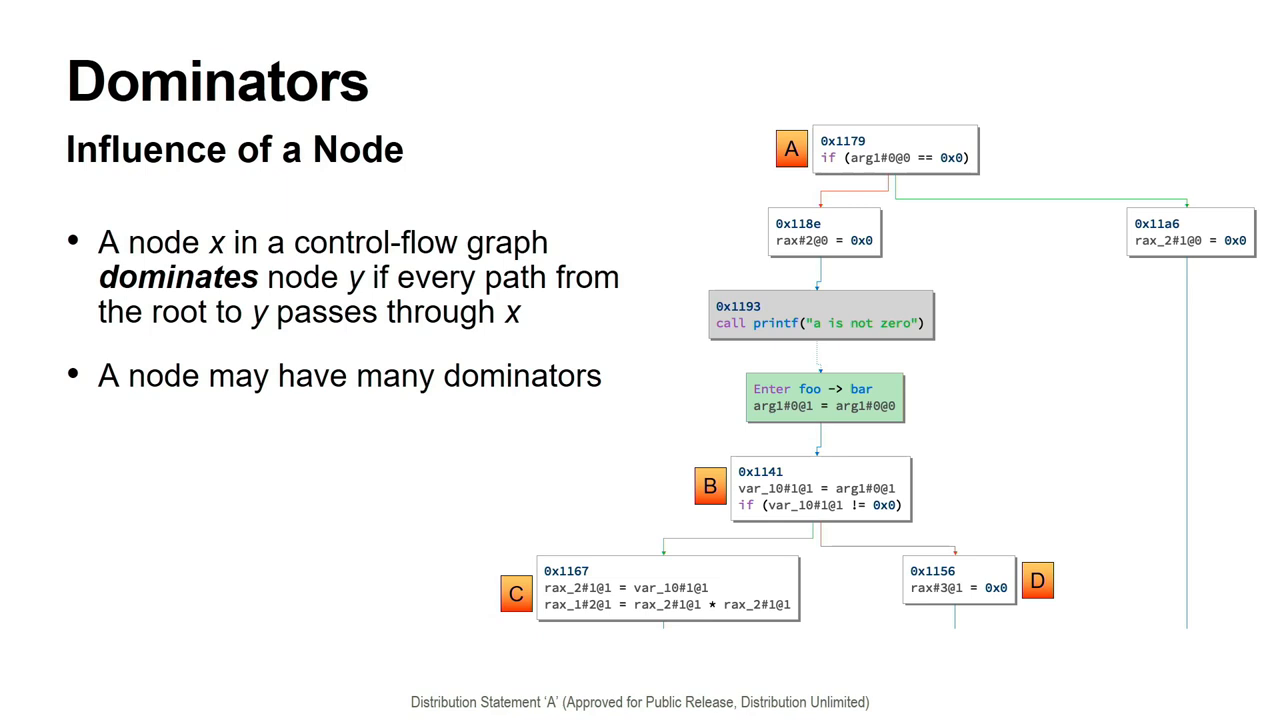
{"action": "key", "text": "right"}
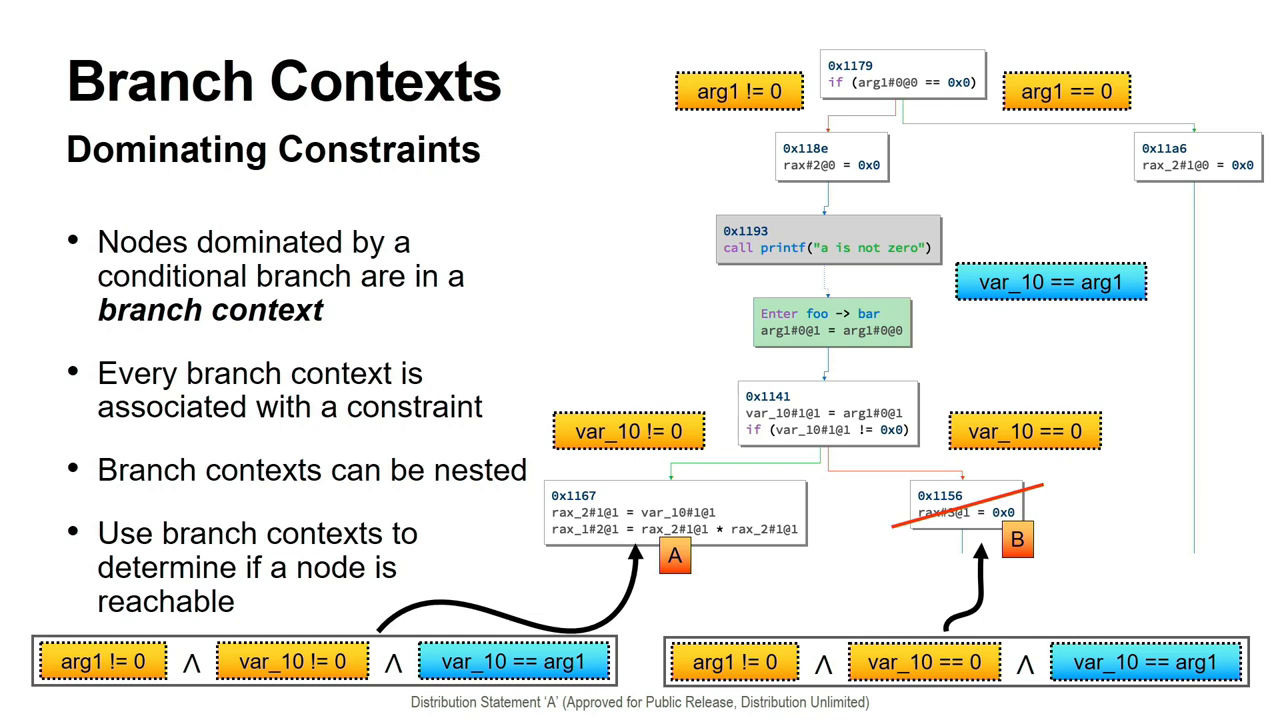
{"action": "key", "text": "right"}
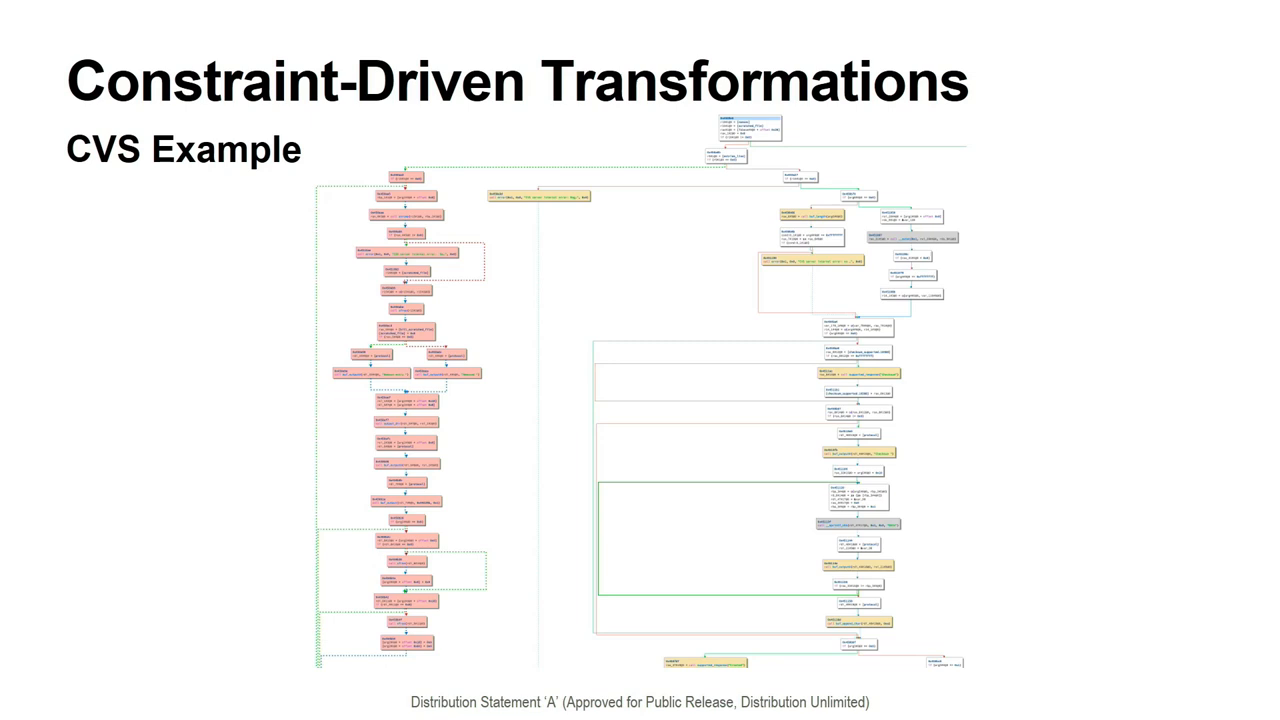
{"action": "key", "text": "Right"}
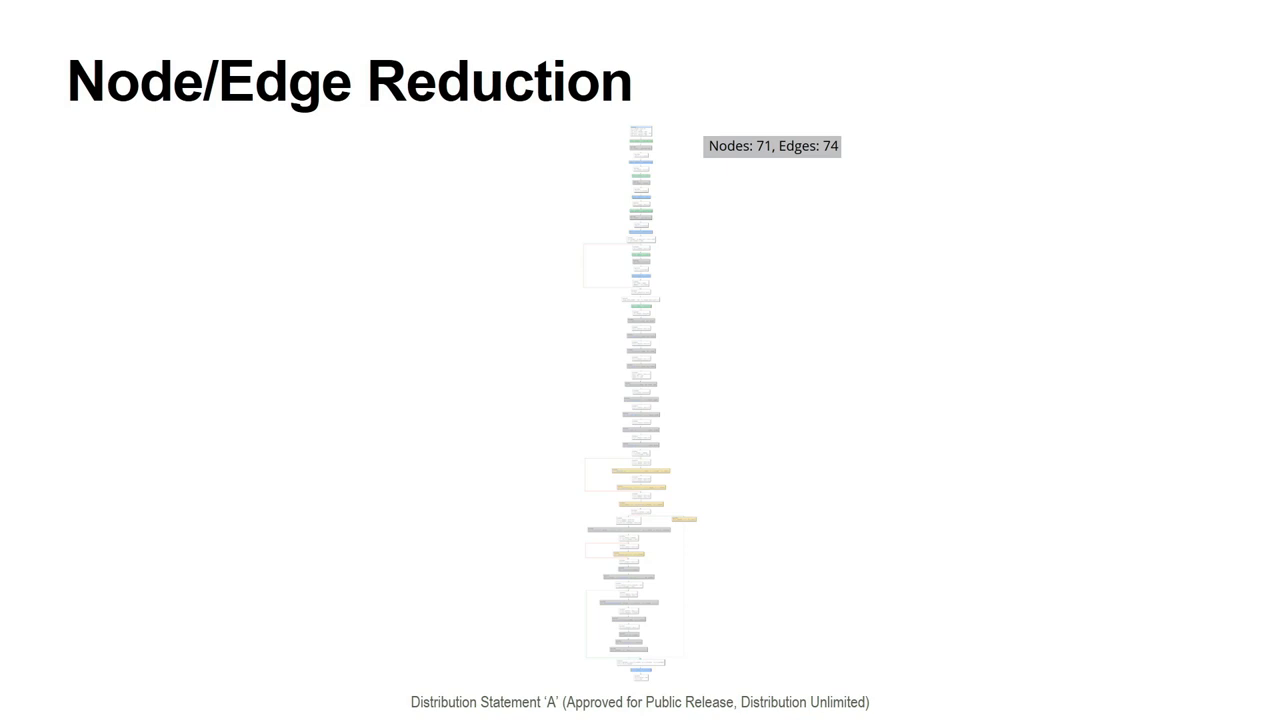
{"action": "key", "text": "right"}
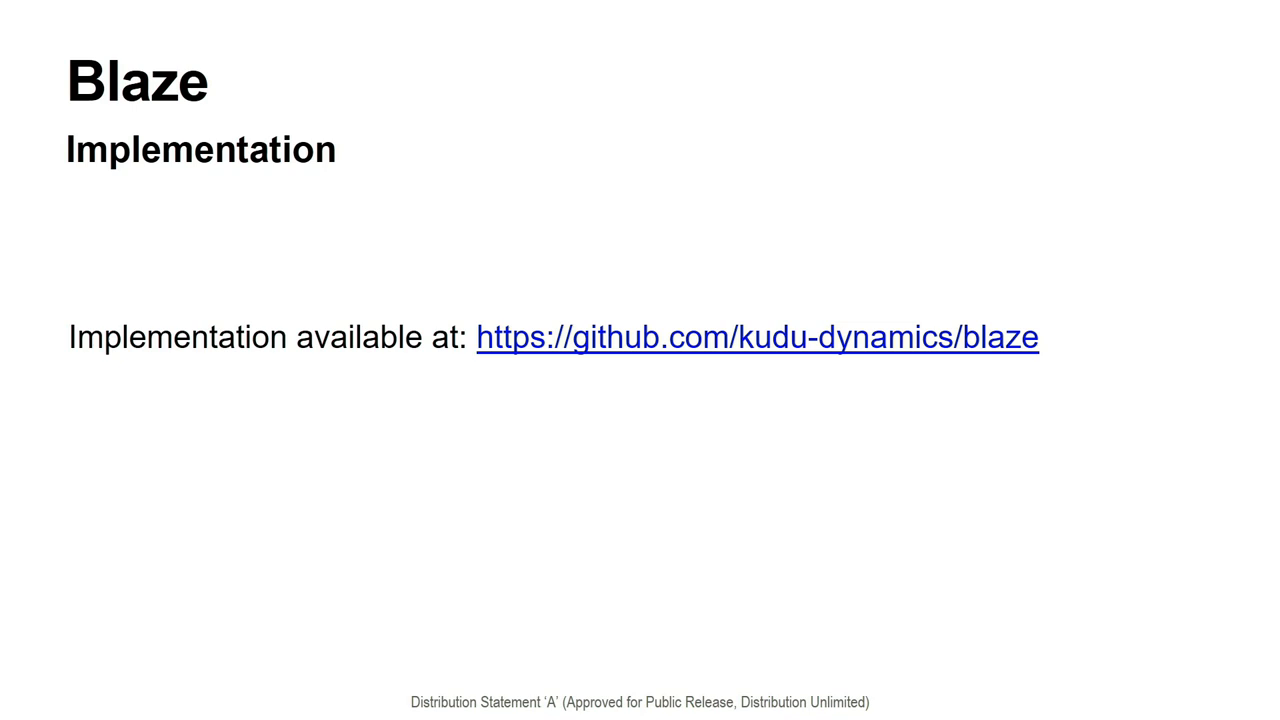